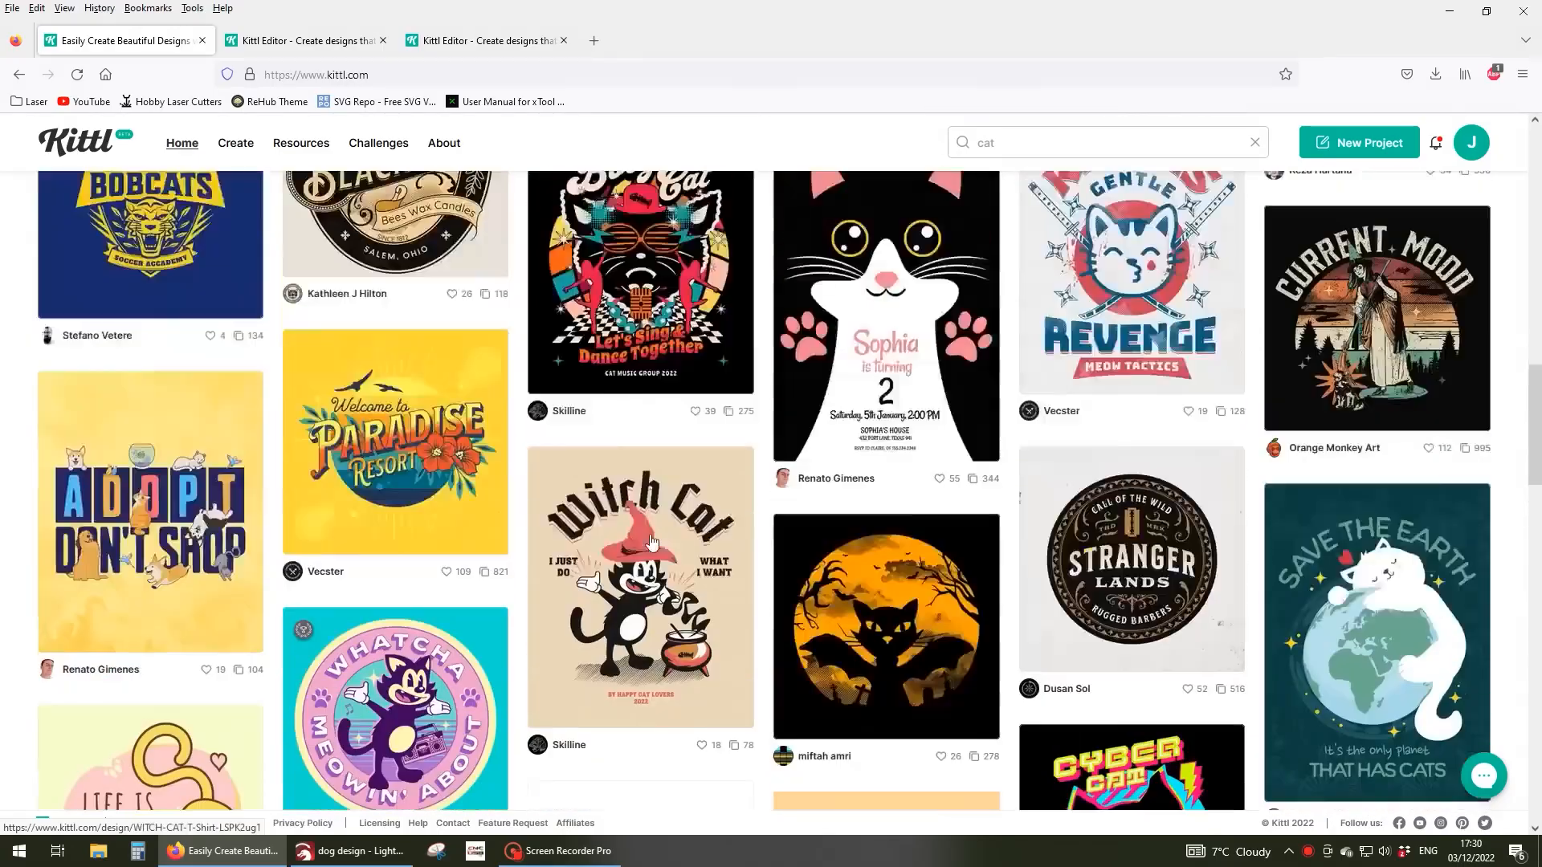
Open the Catvengers superhero cat template and bring up its download options.
scroll("down", 3)
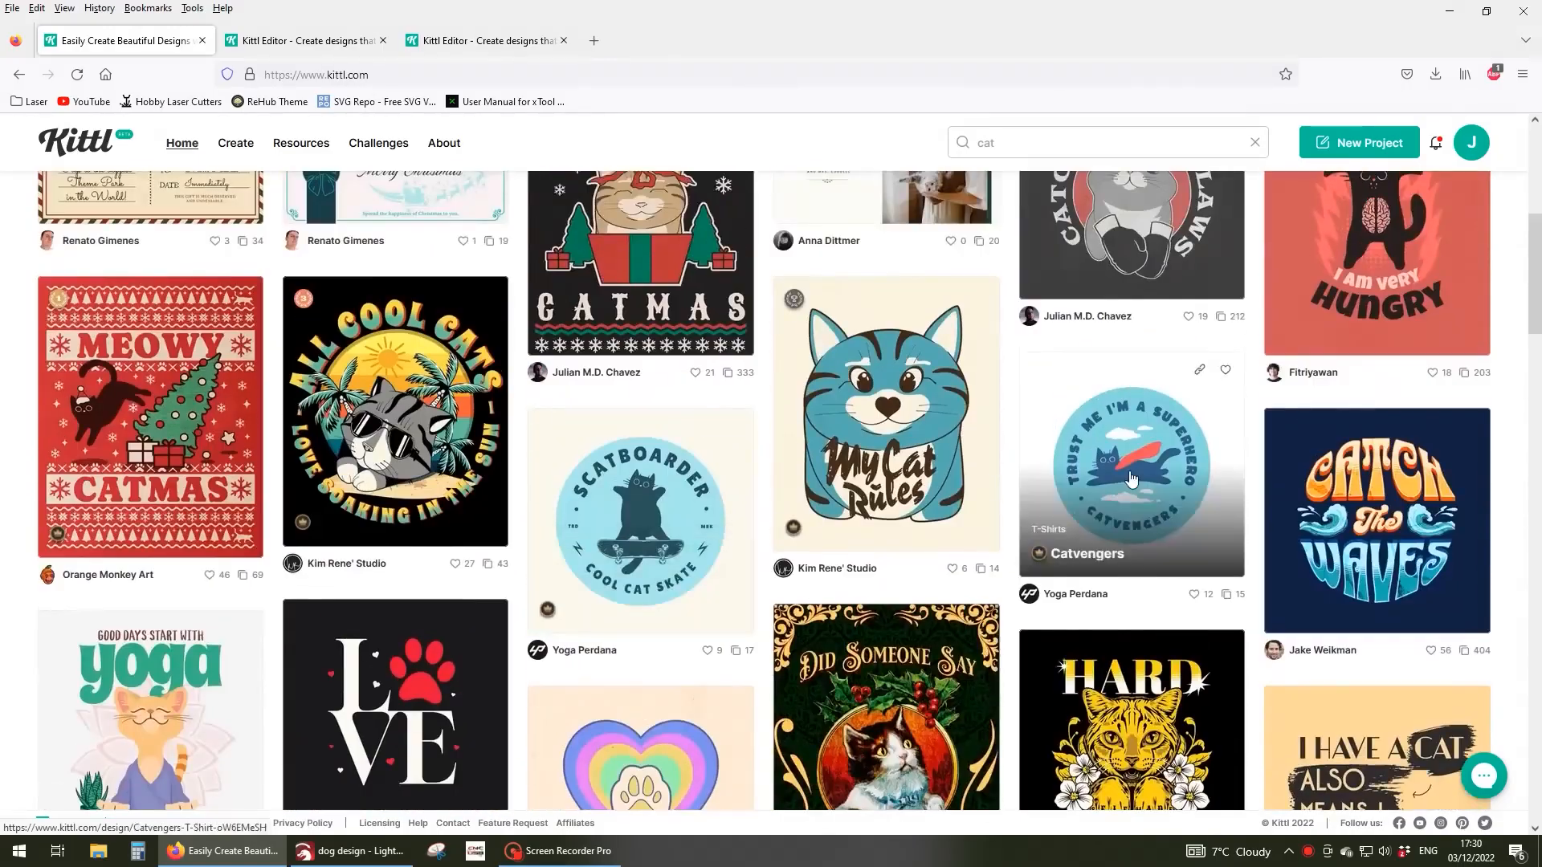
left_click(1130, 467)
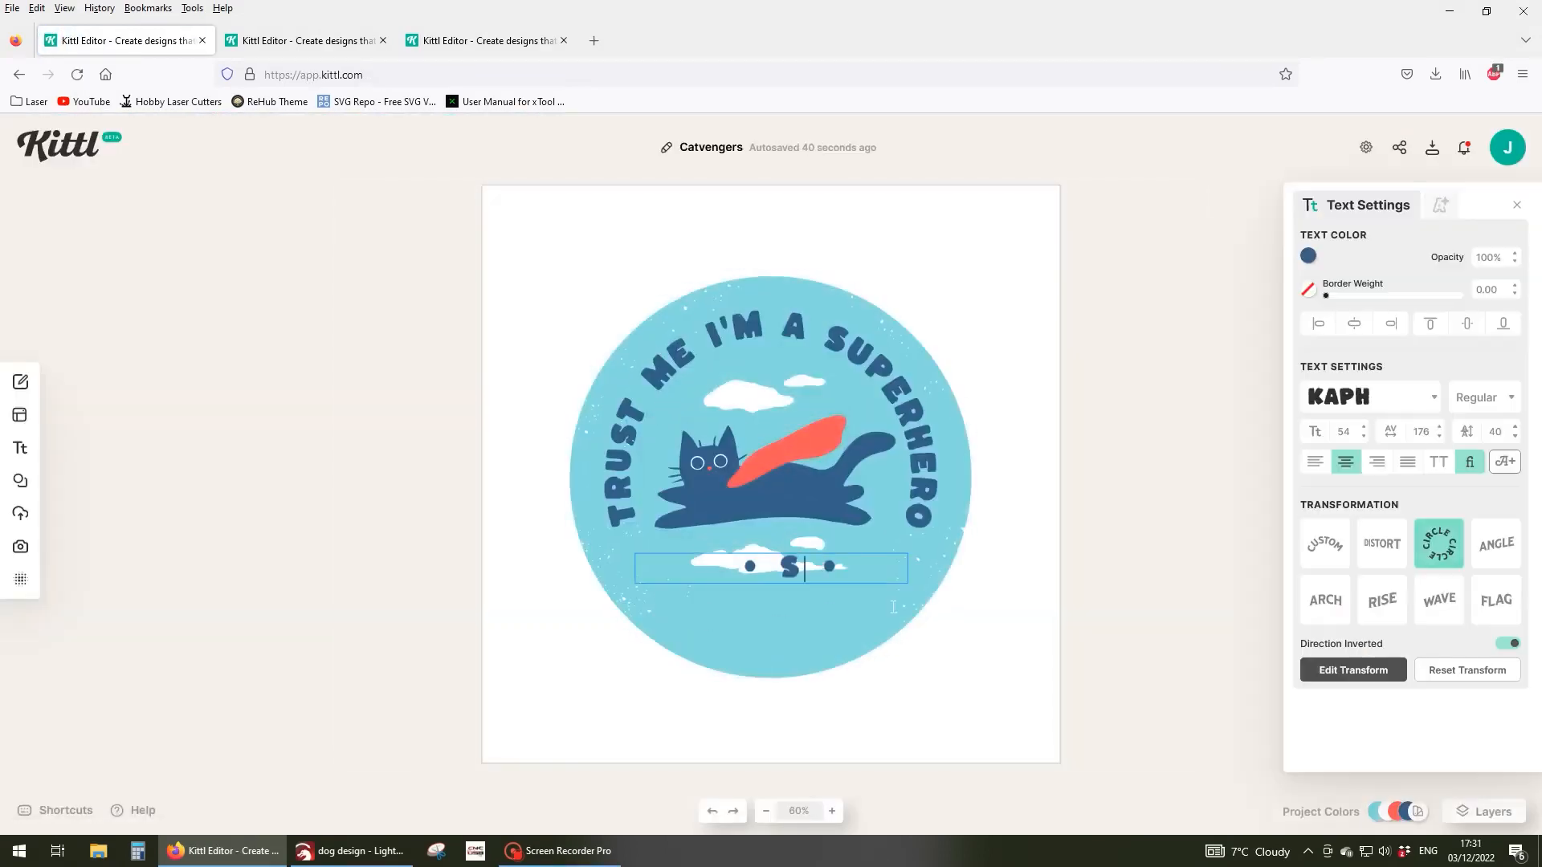
left_click(1432, 147)
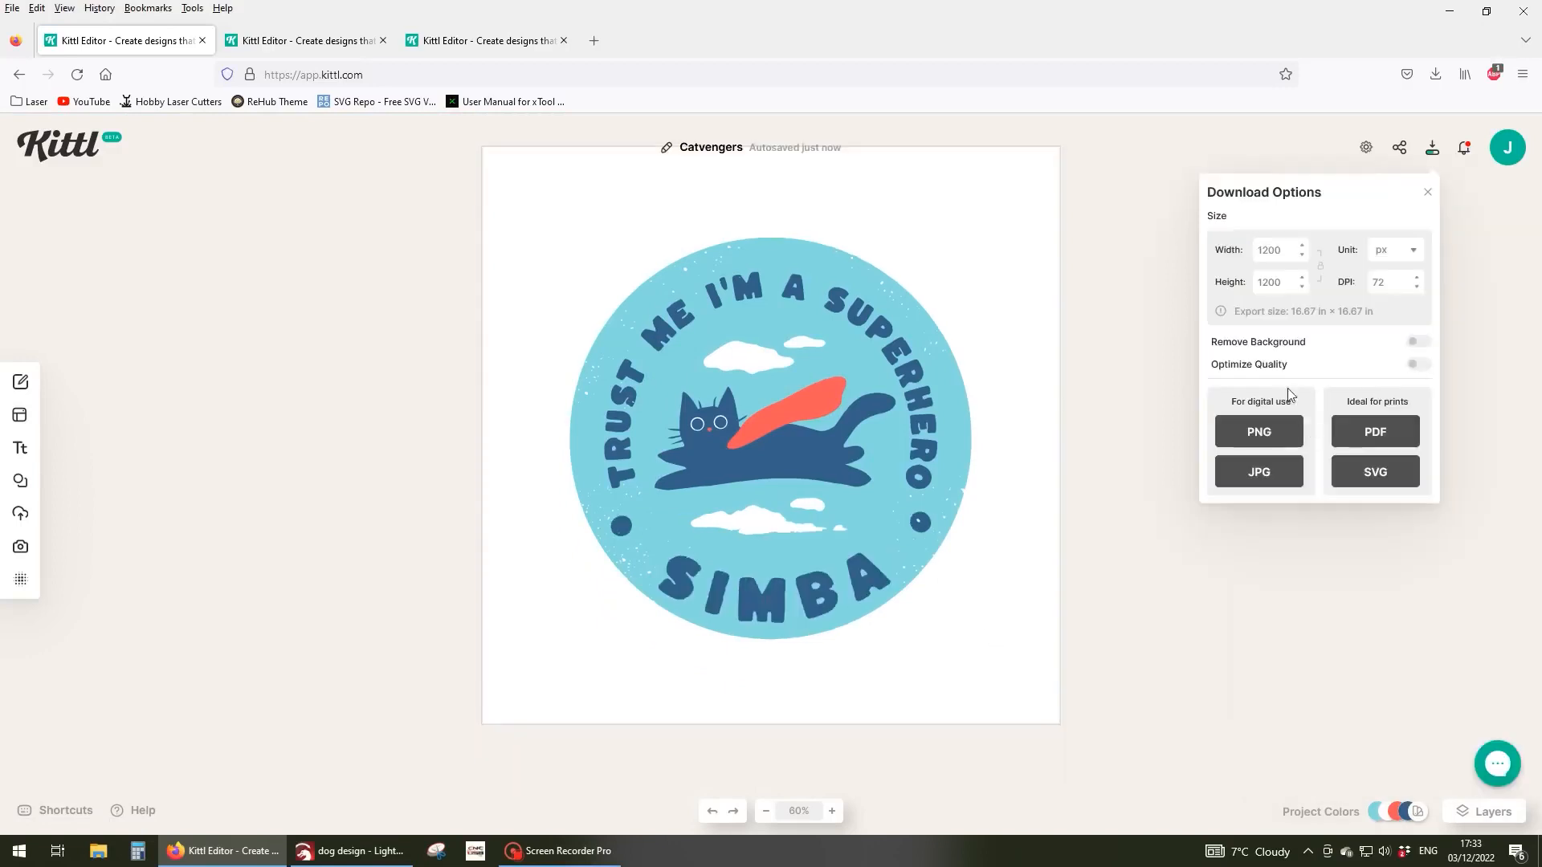
left_click(1436, 74)
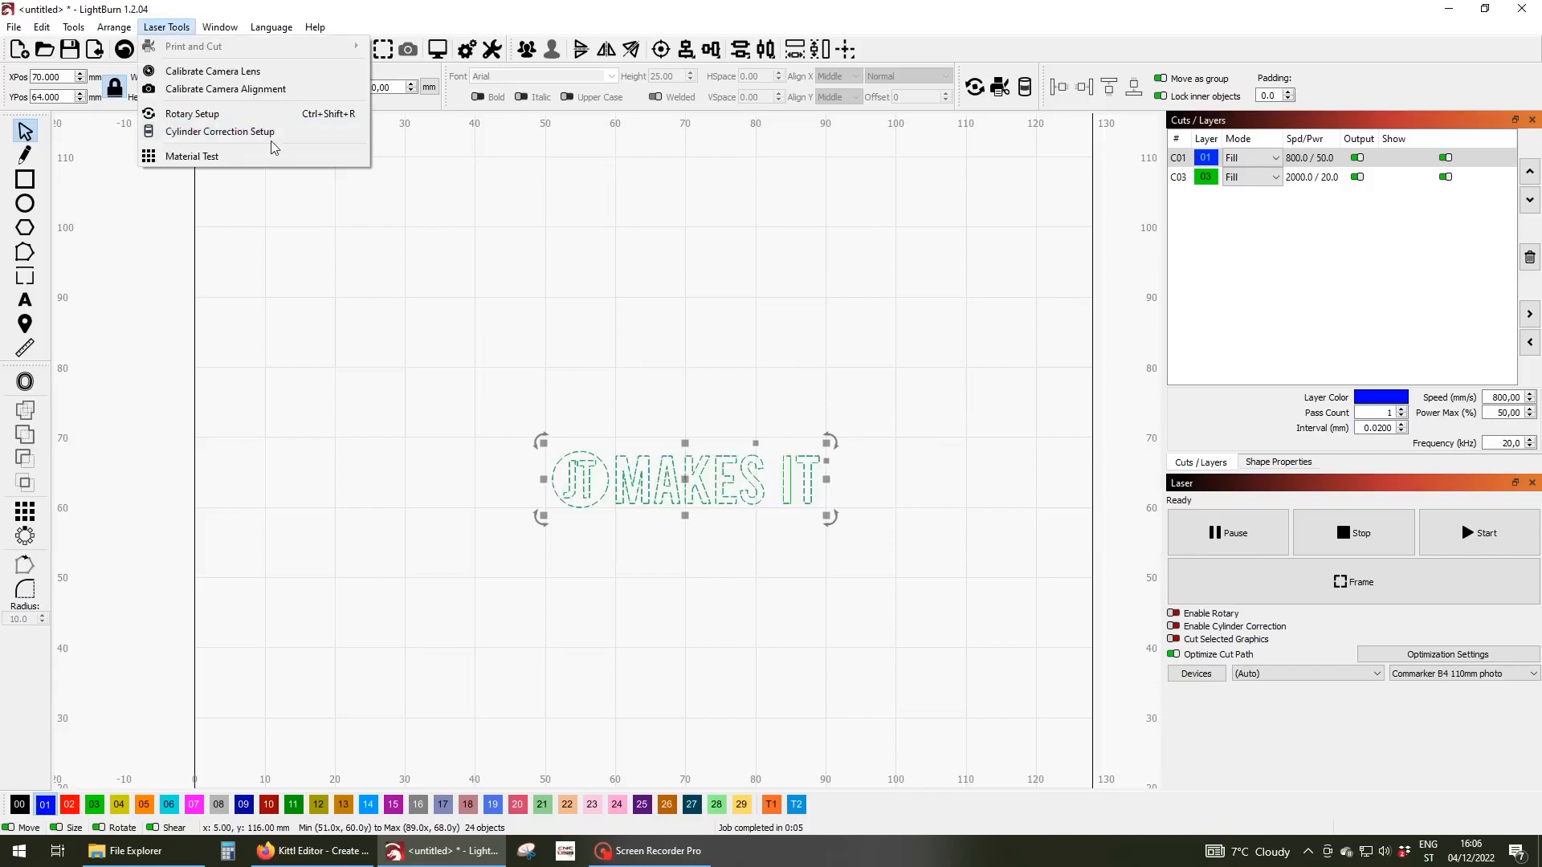
Enable cylinder correction for the JT MAKES IT logo, then review and close the engraving preview.
left_click(220, 131)
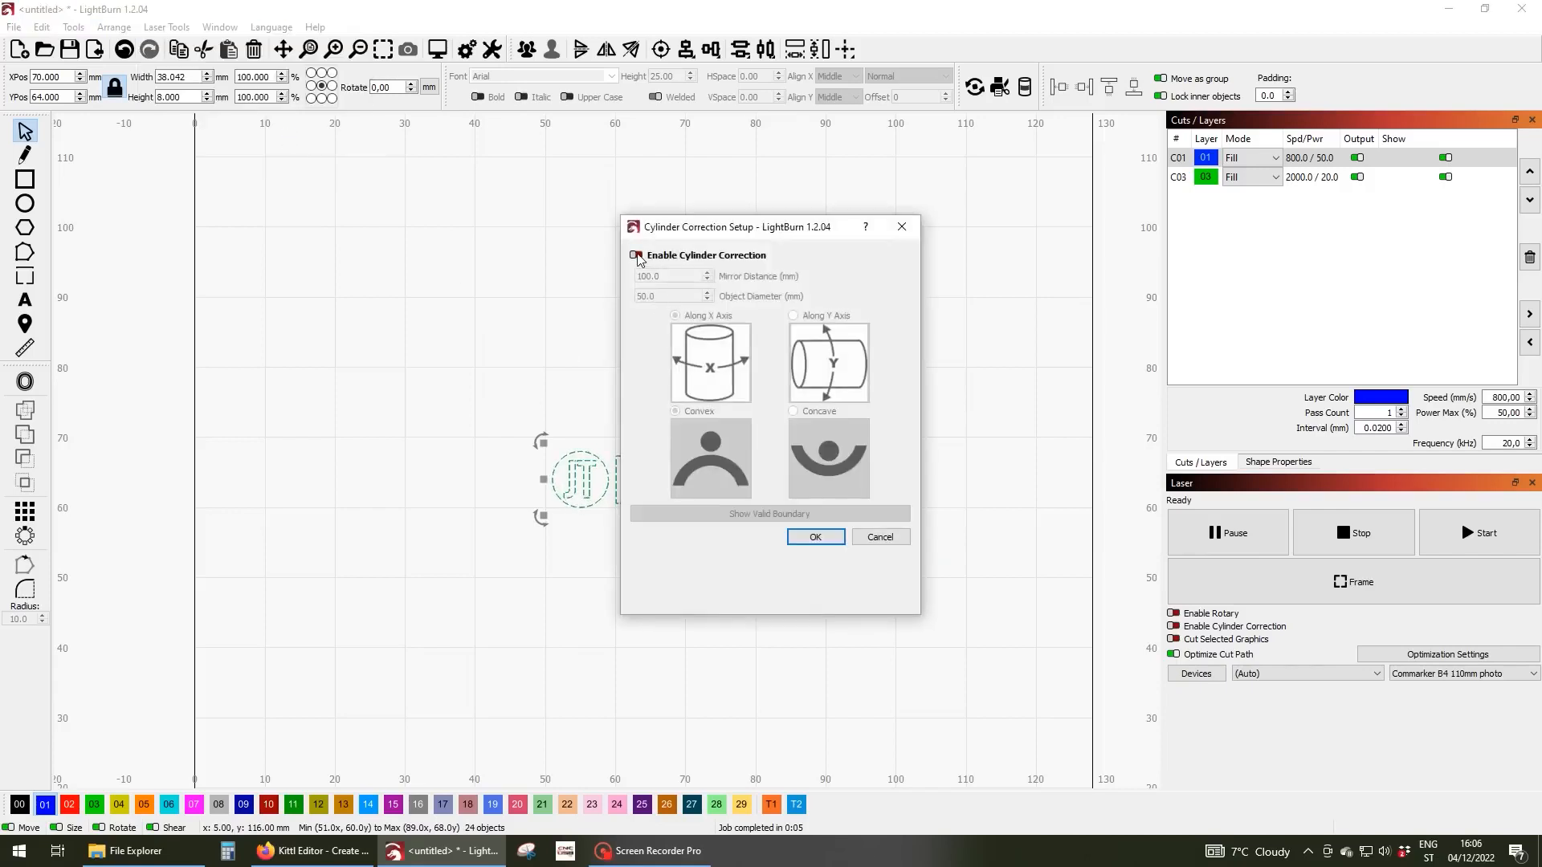
left_click(635, 256)
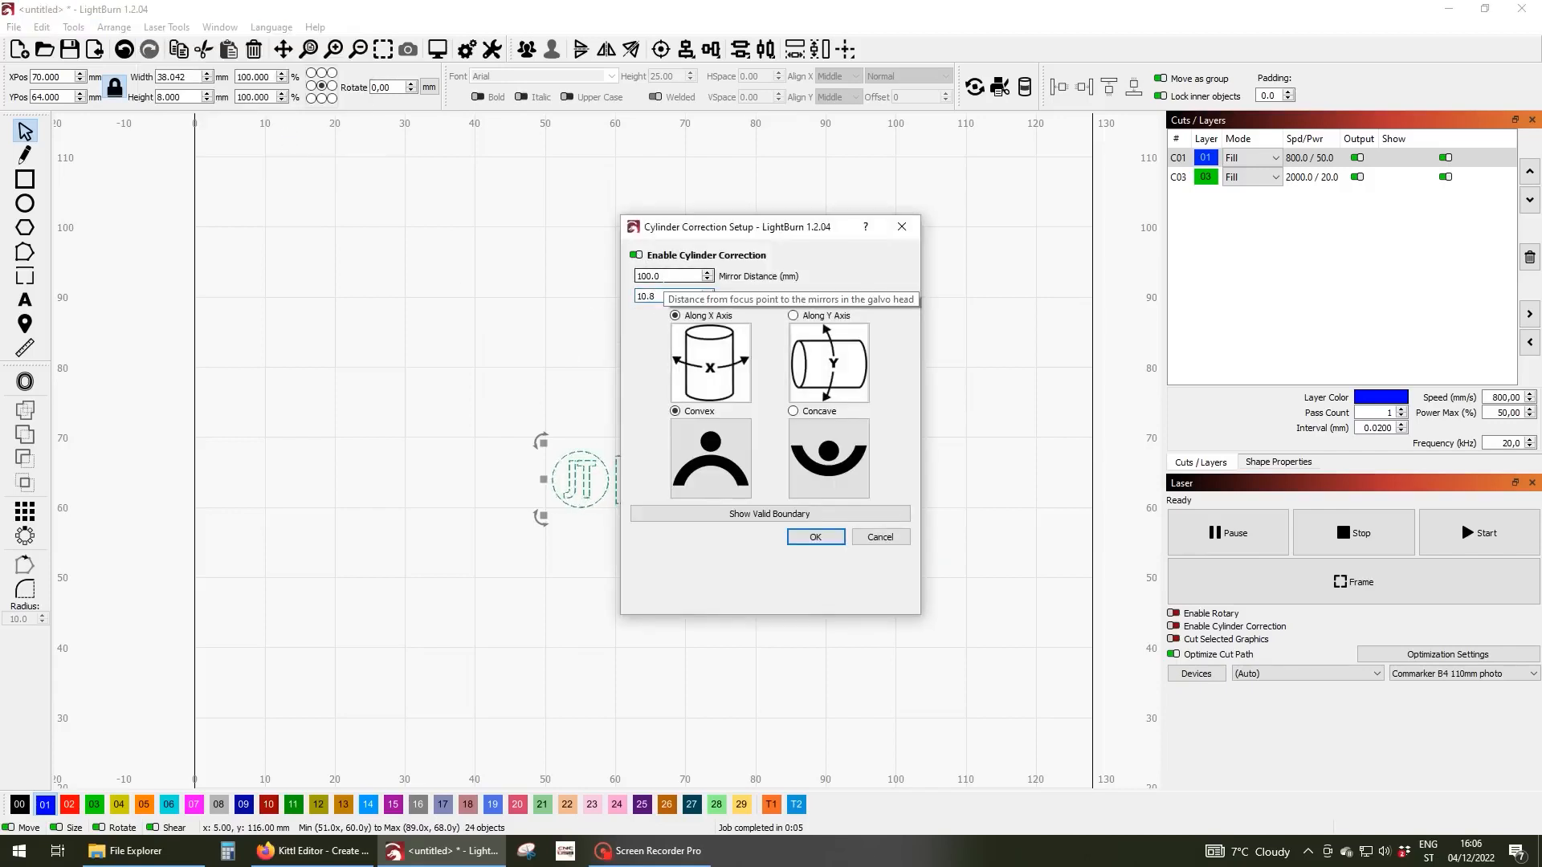
left_click(814, 537)
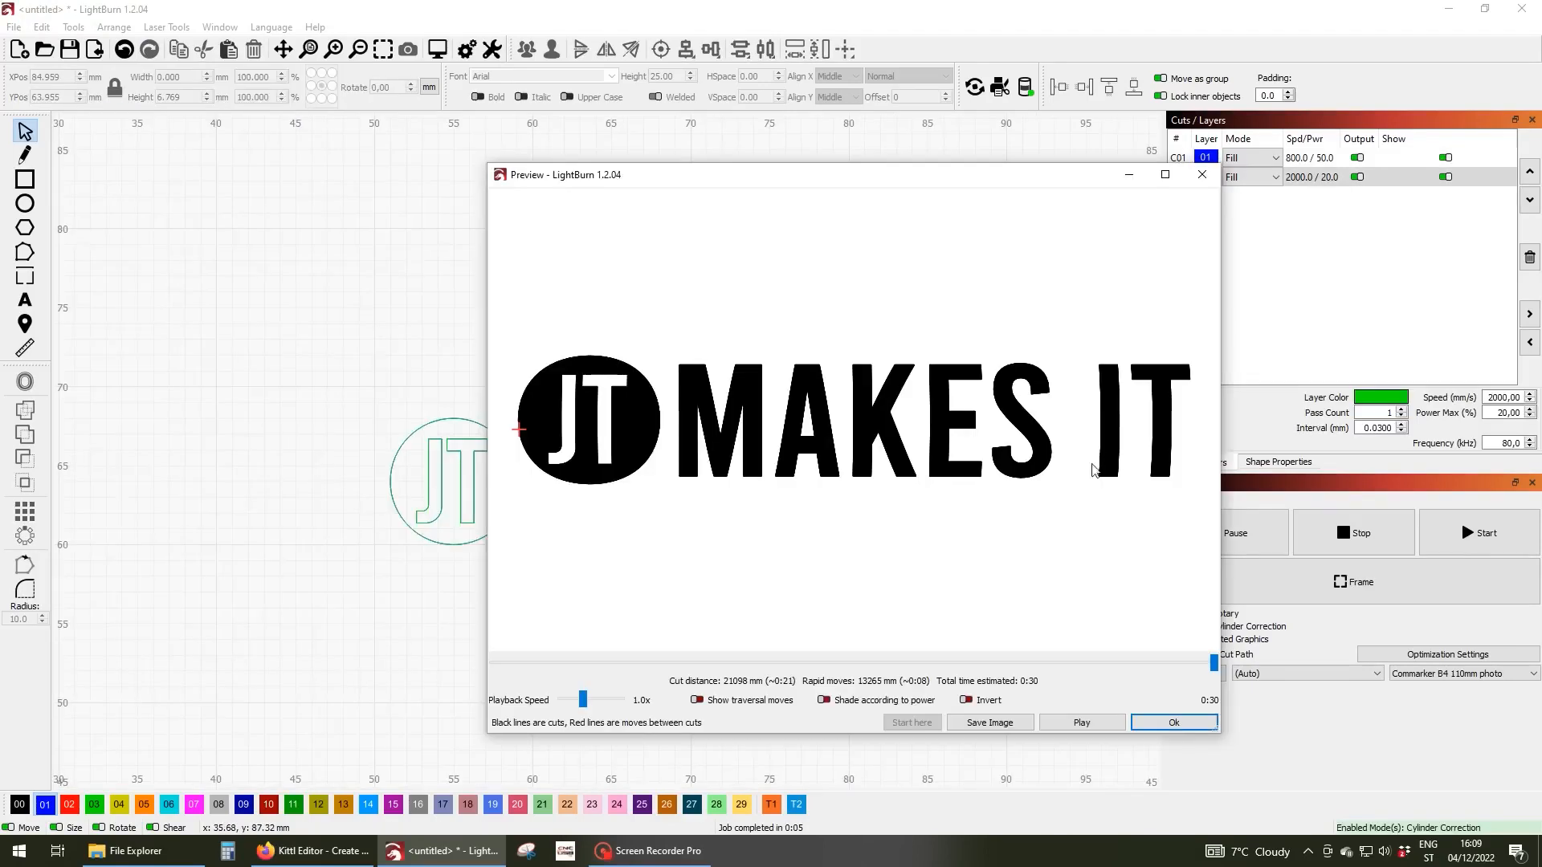
mouse_move(1139, 375)
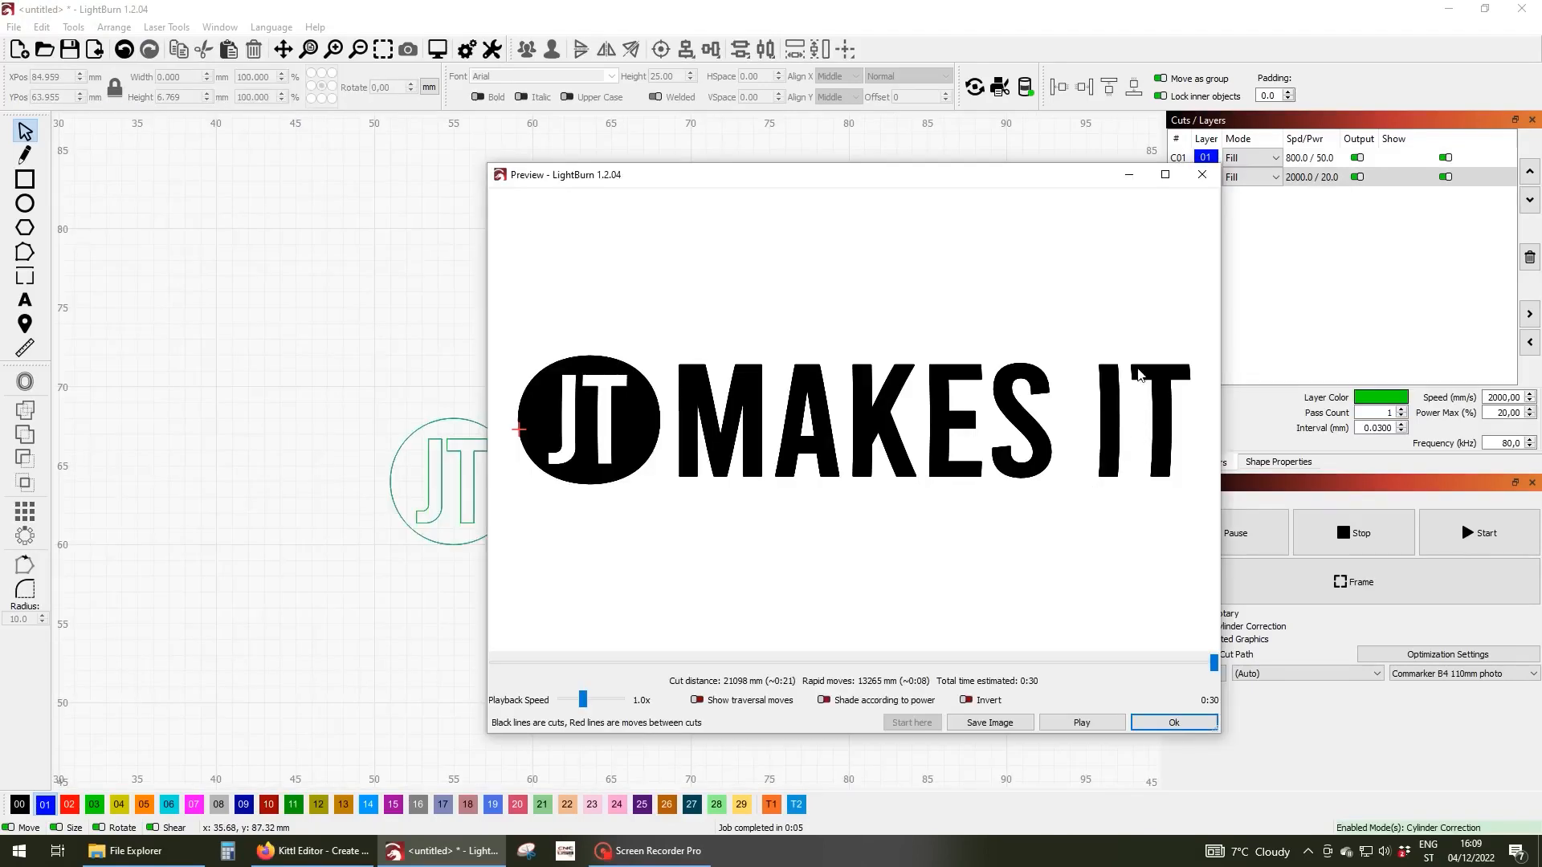
mouse_move(988, 385)
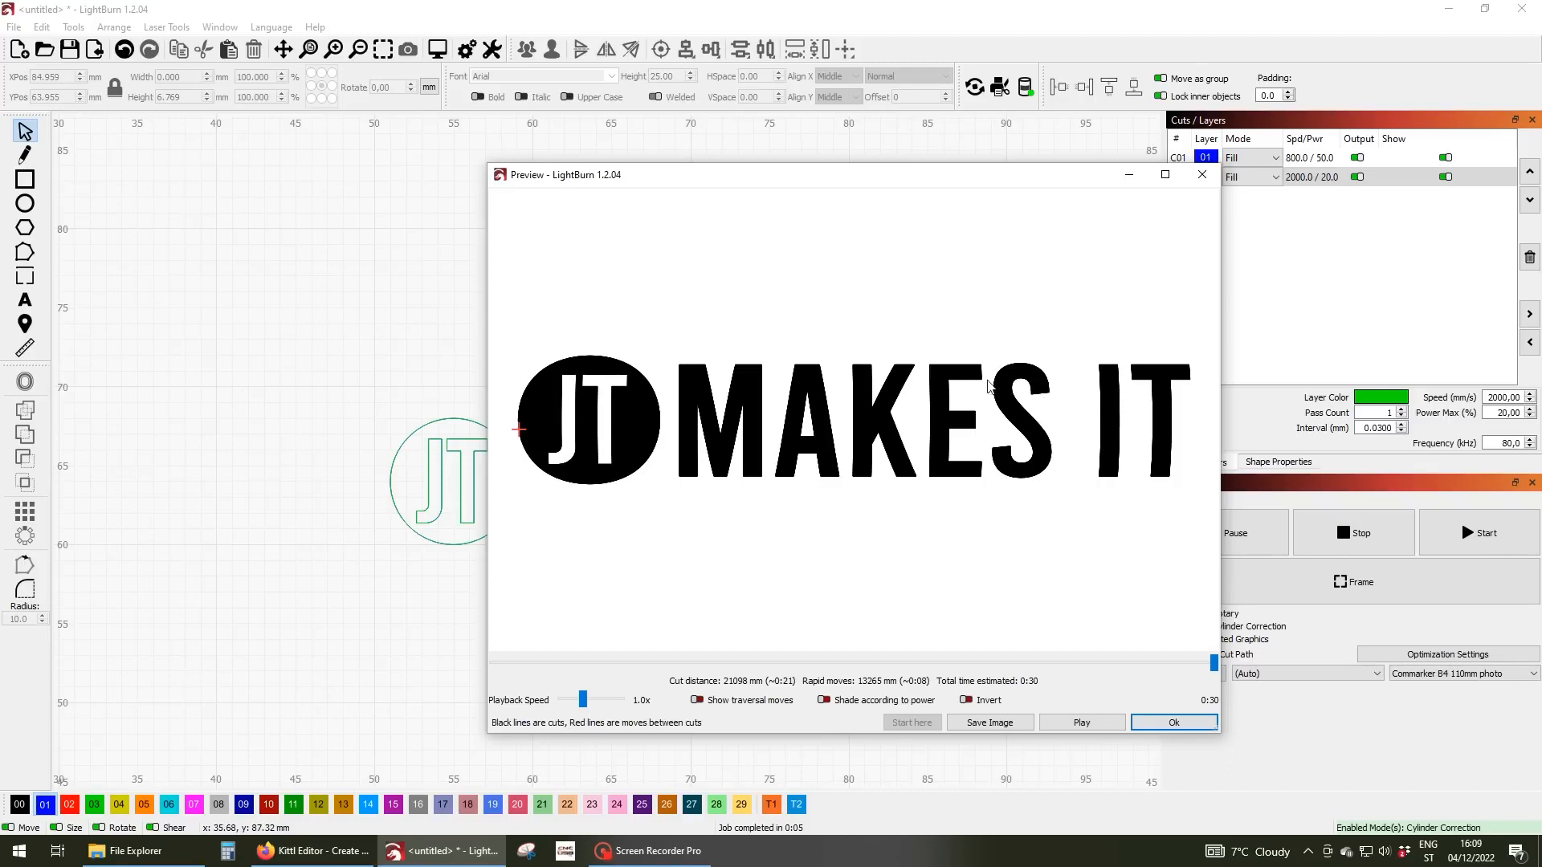
mouse_move(629, 509)
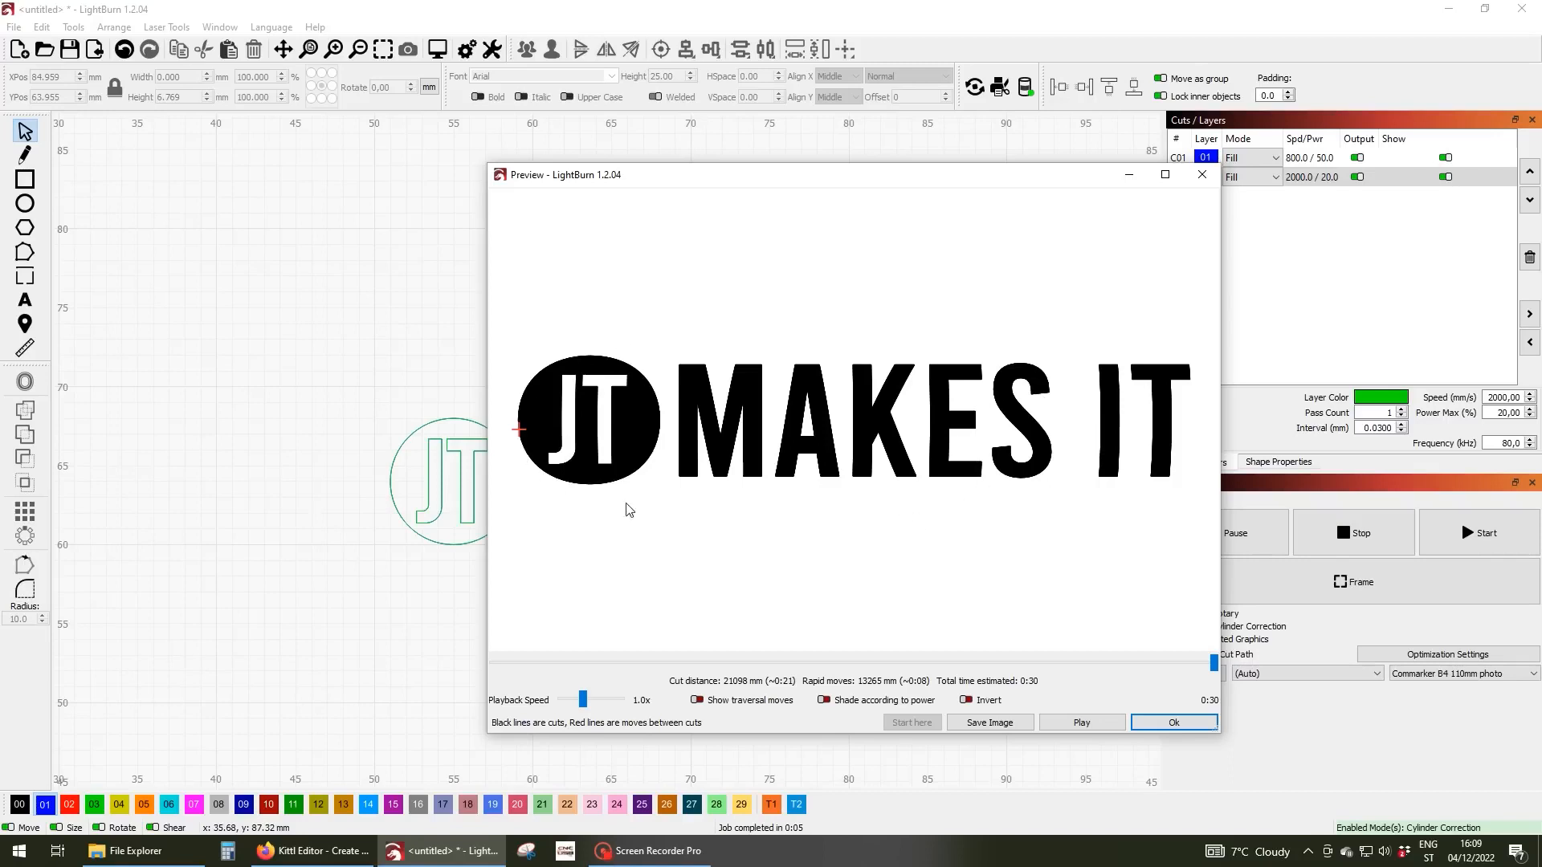
left_click(907, 76)
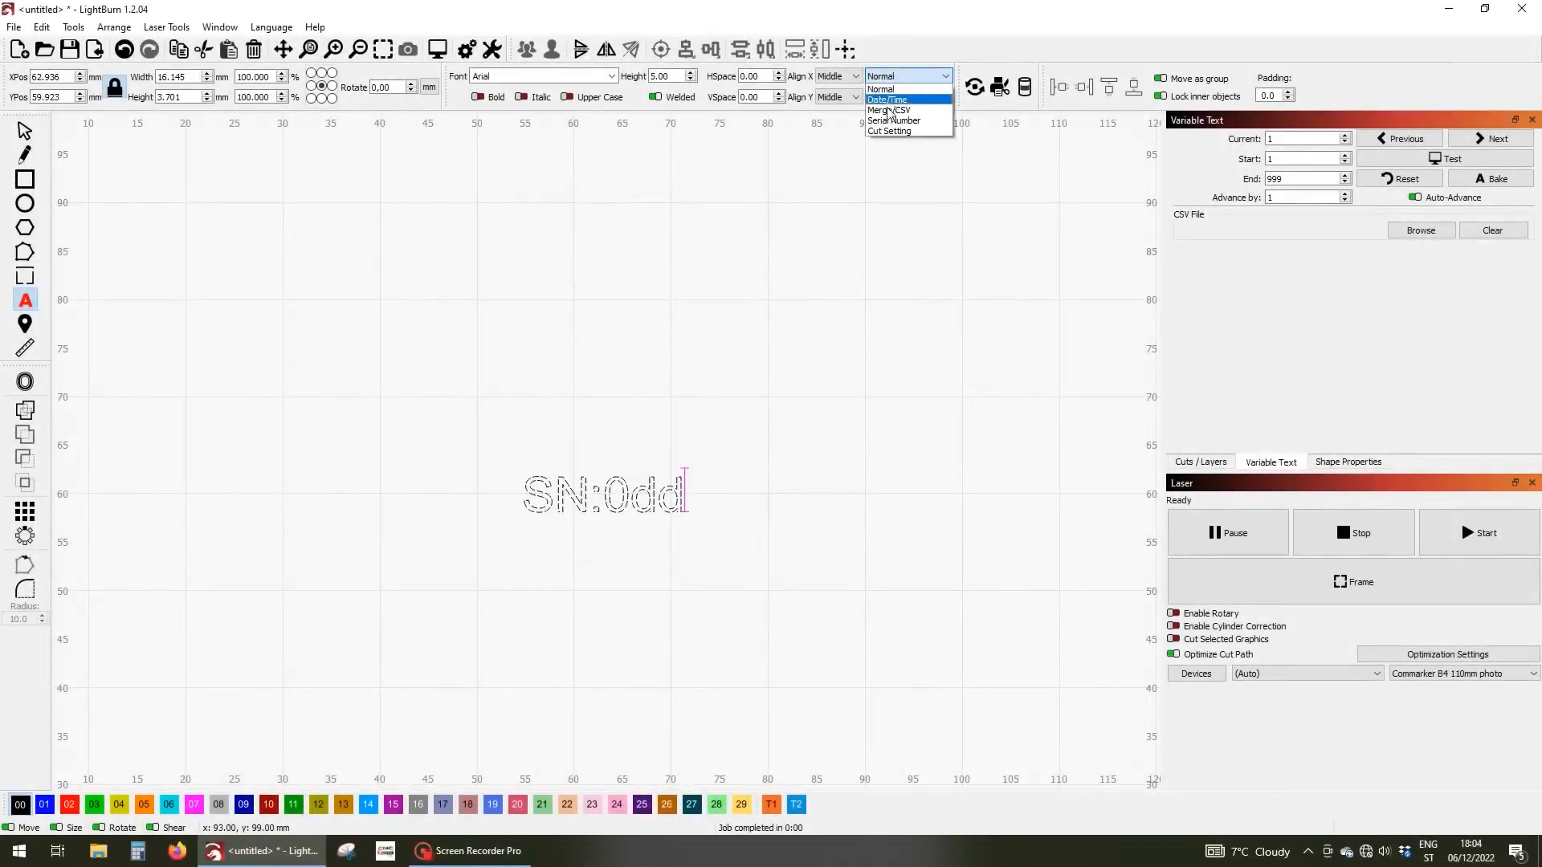
Switch the SN:0dd text to Serial Number mode and open the variable text documentation.
left_click(893, 119)
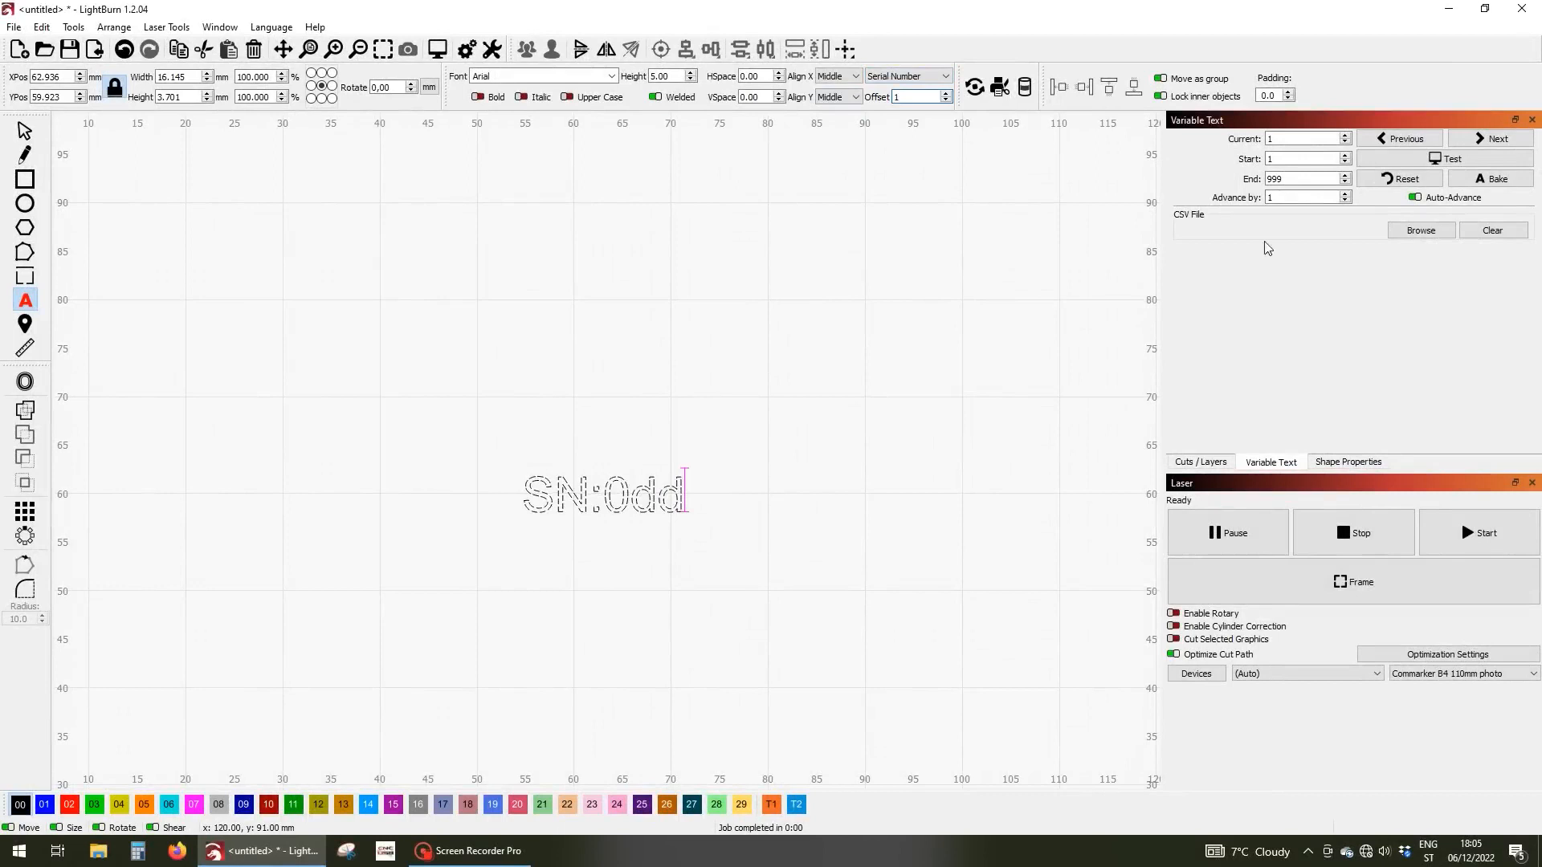
left_click(1446, 158)
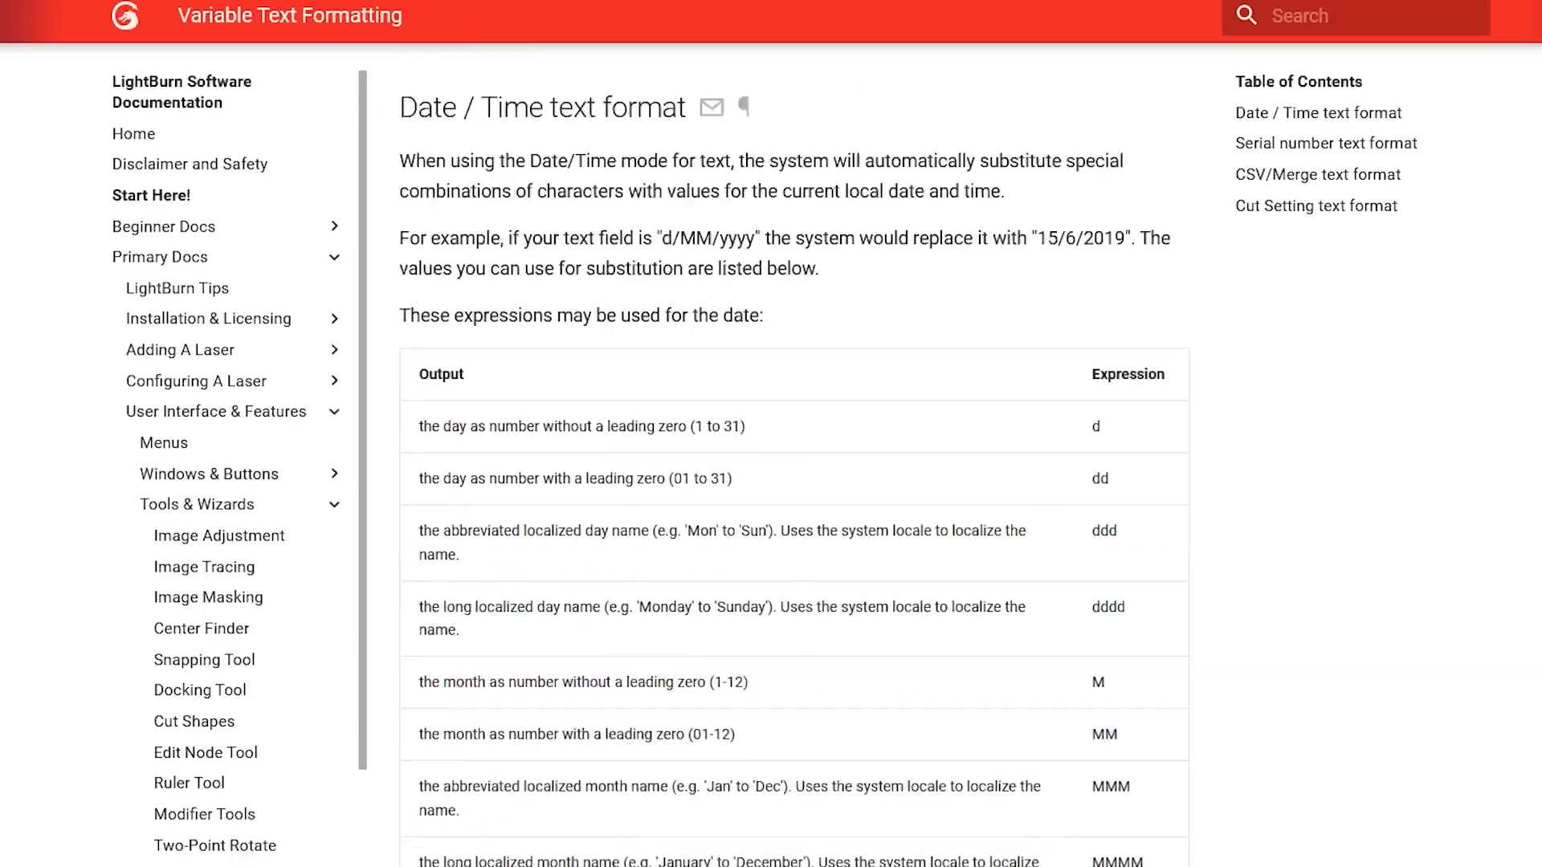
Read through the Serial number and Cut Setting text format sections of the docs.
scroll("down", 3)
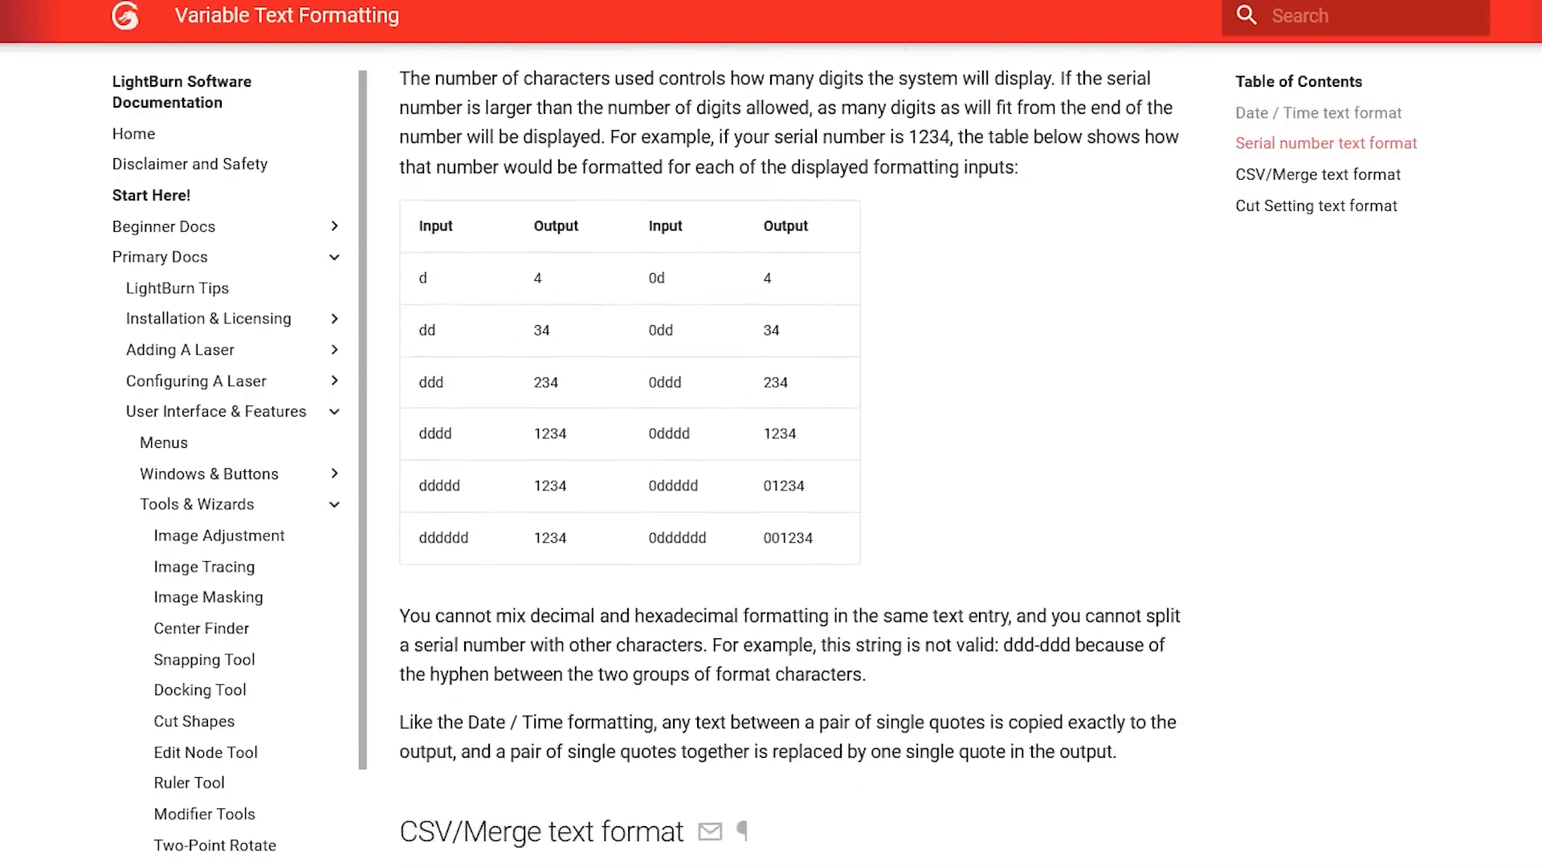
scroll("down", 3)
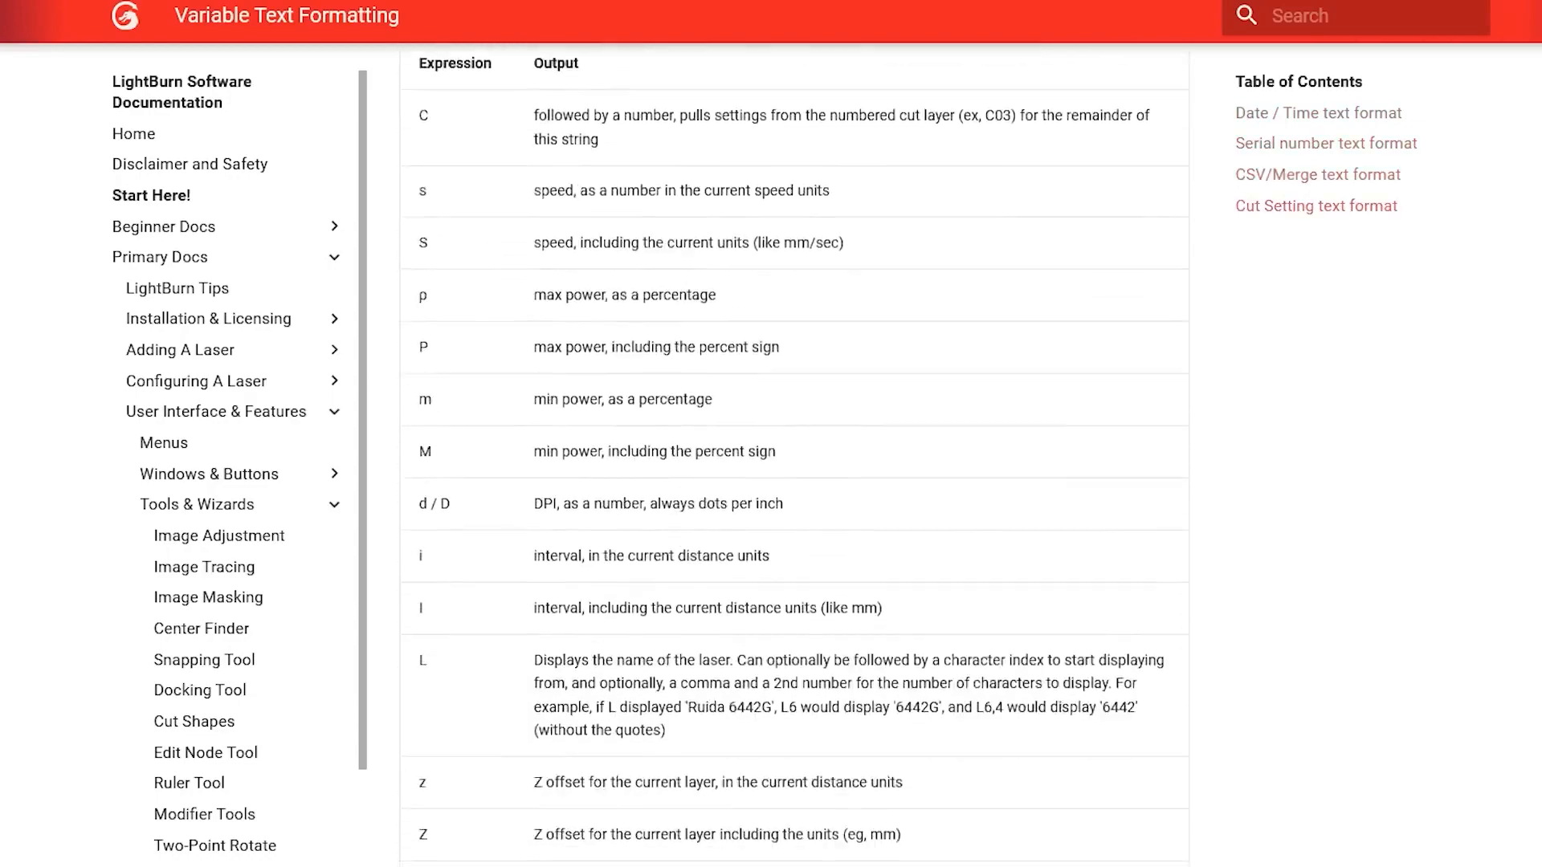
left_click(360, 850)
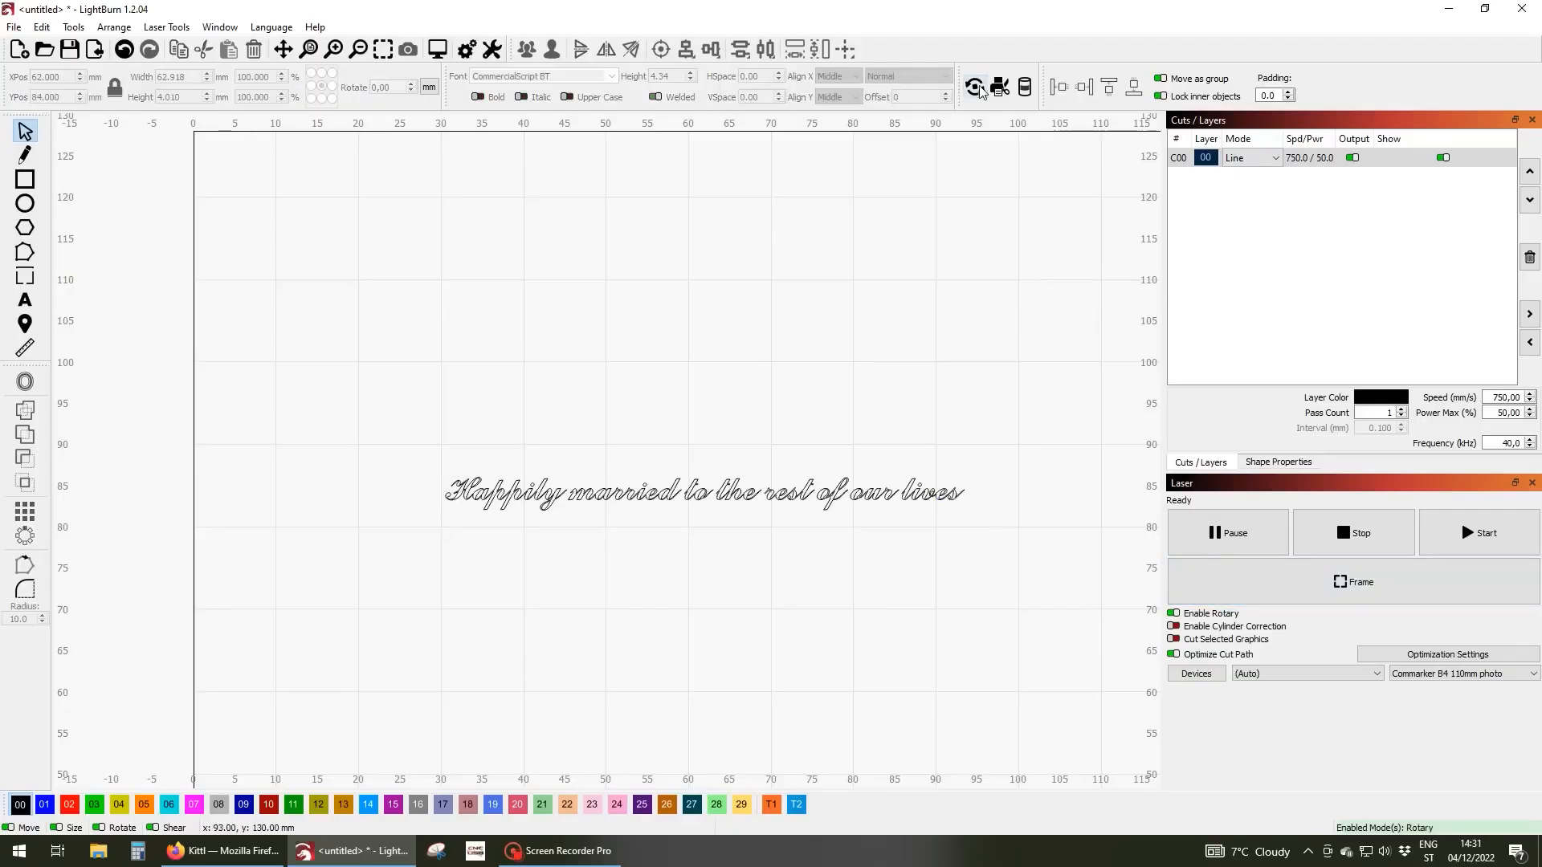
Check the rotary attachment settings and view the cut settings of line layer 00.
left_click(973, 87)
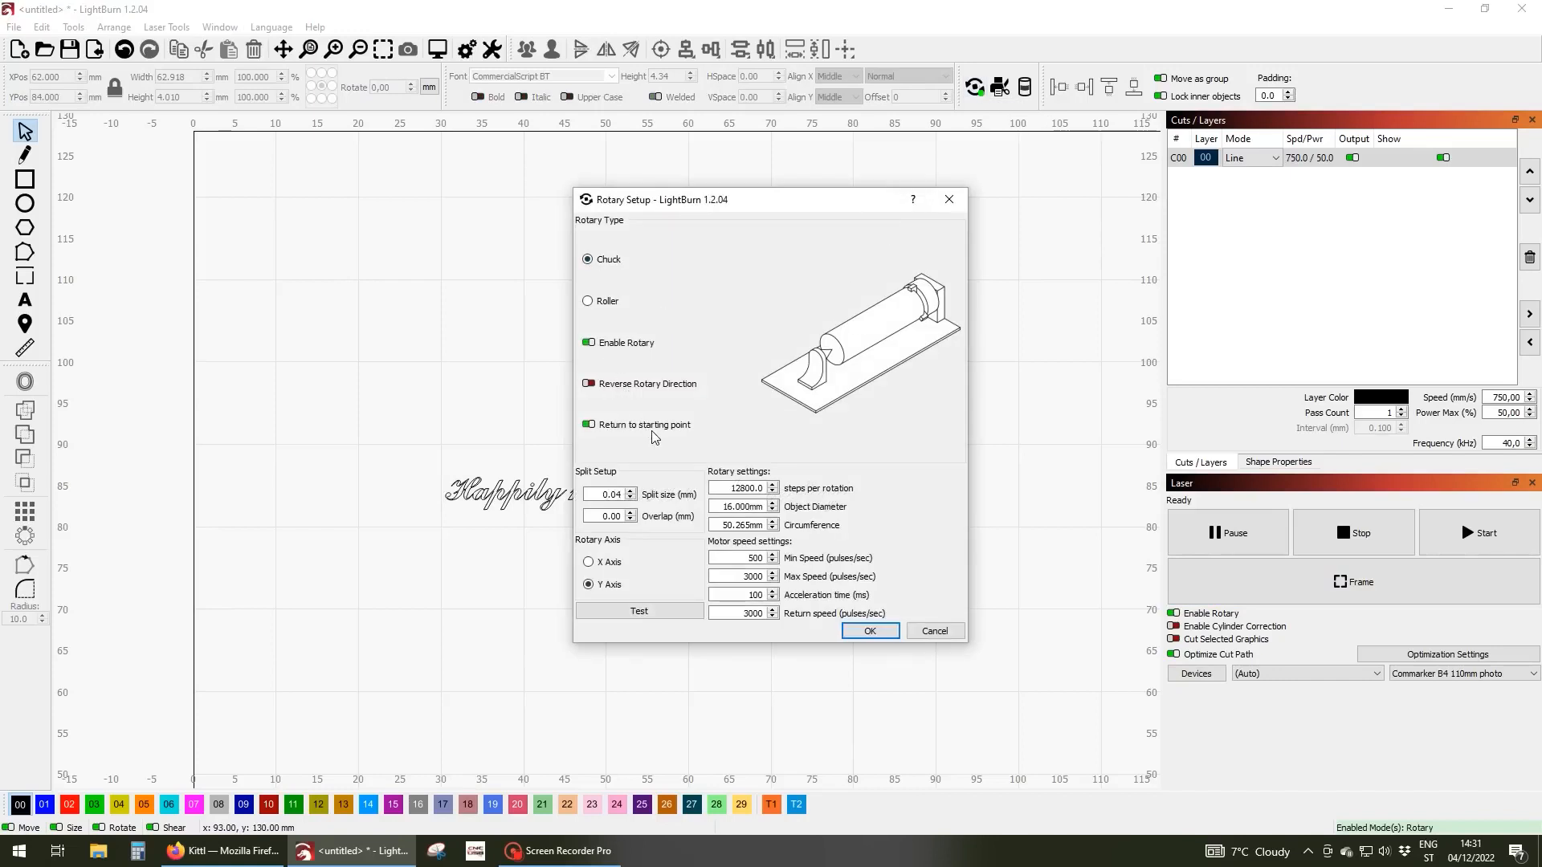
mouse_move(626, 483)
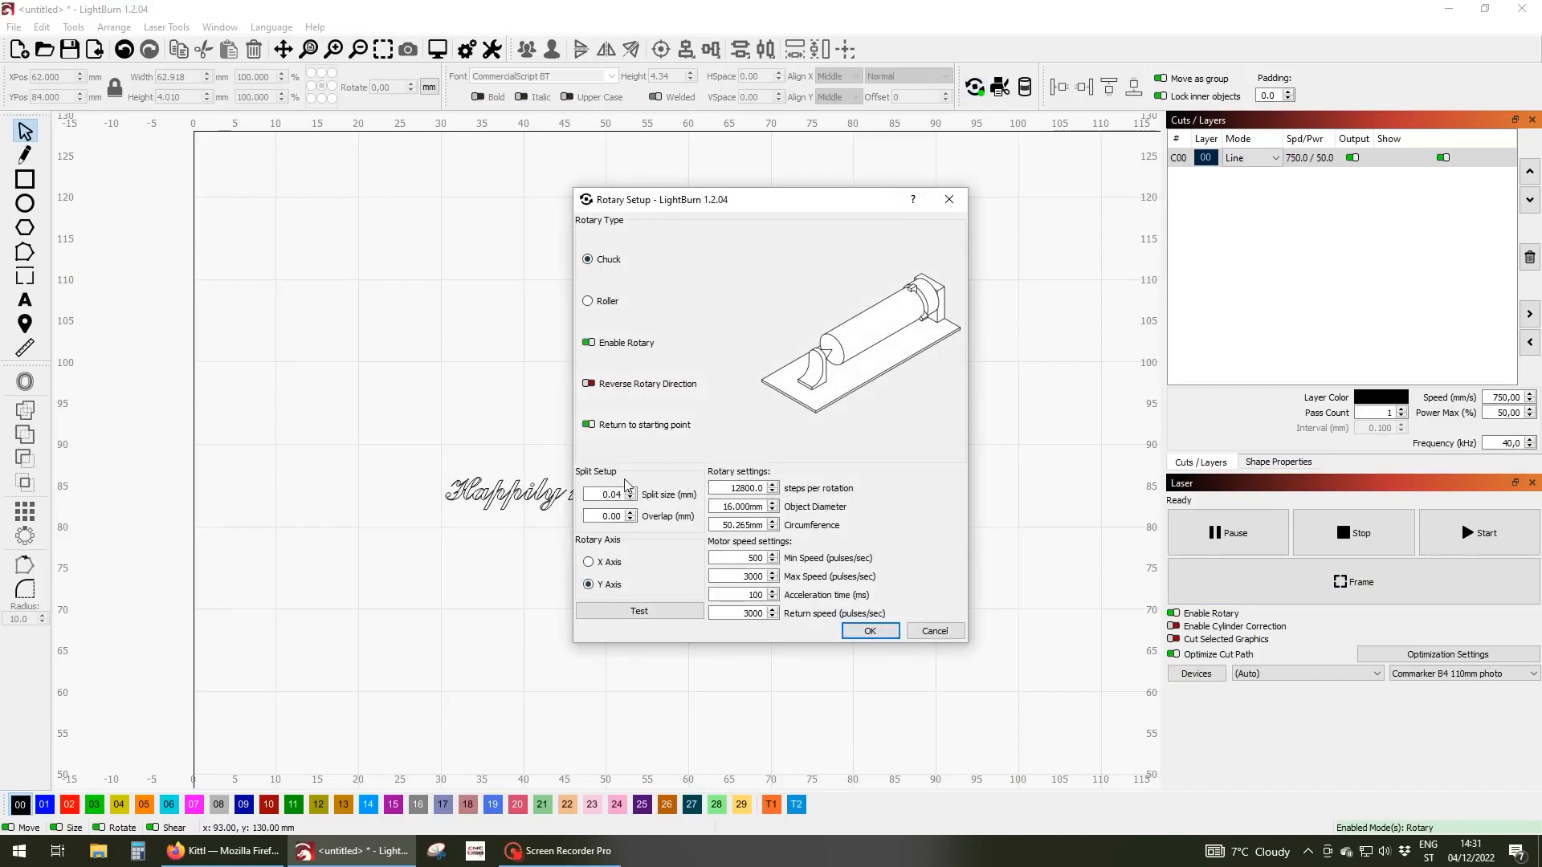
mouse_move(706, 491)
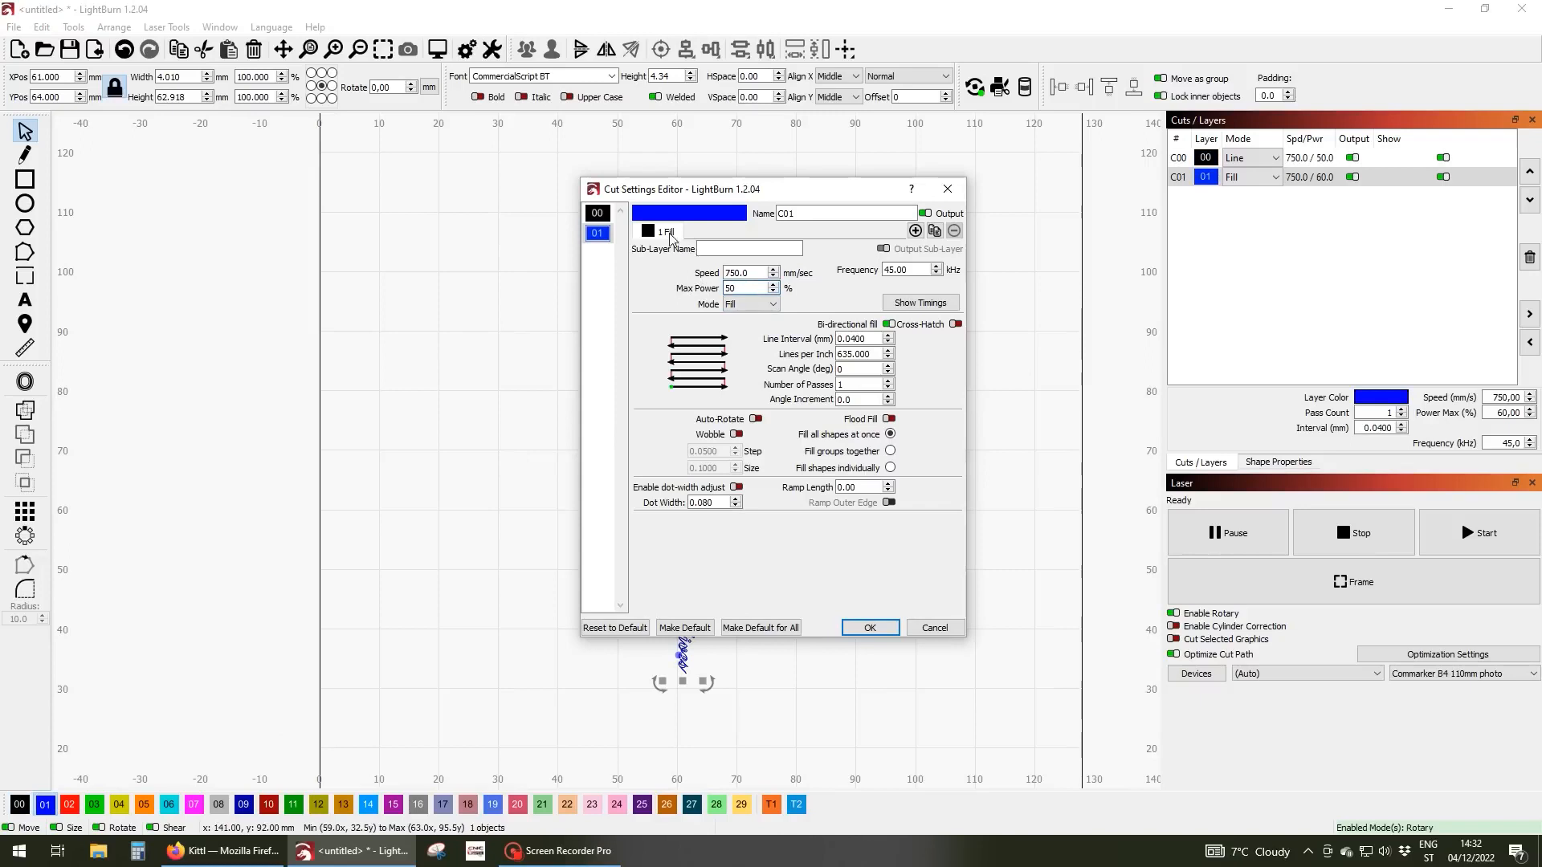
left_click(597, 212)
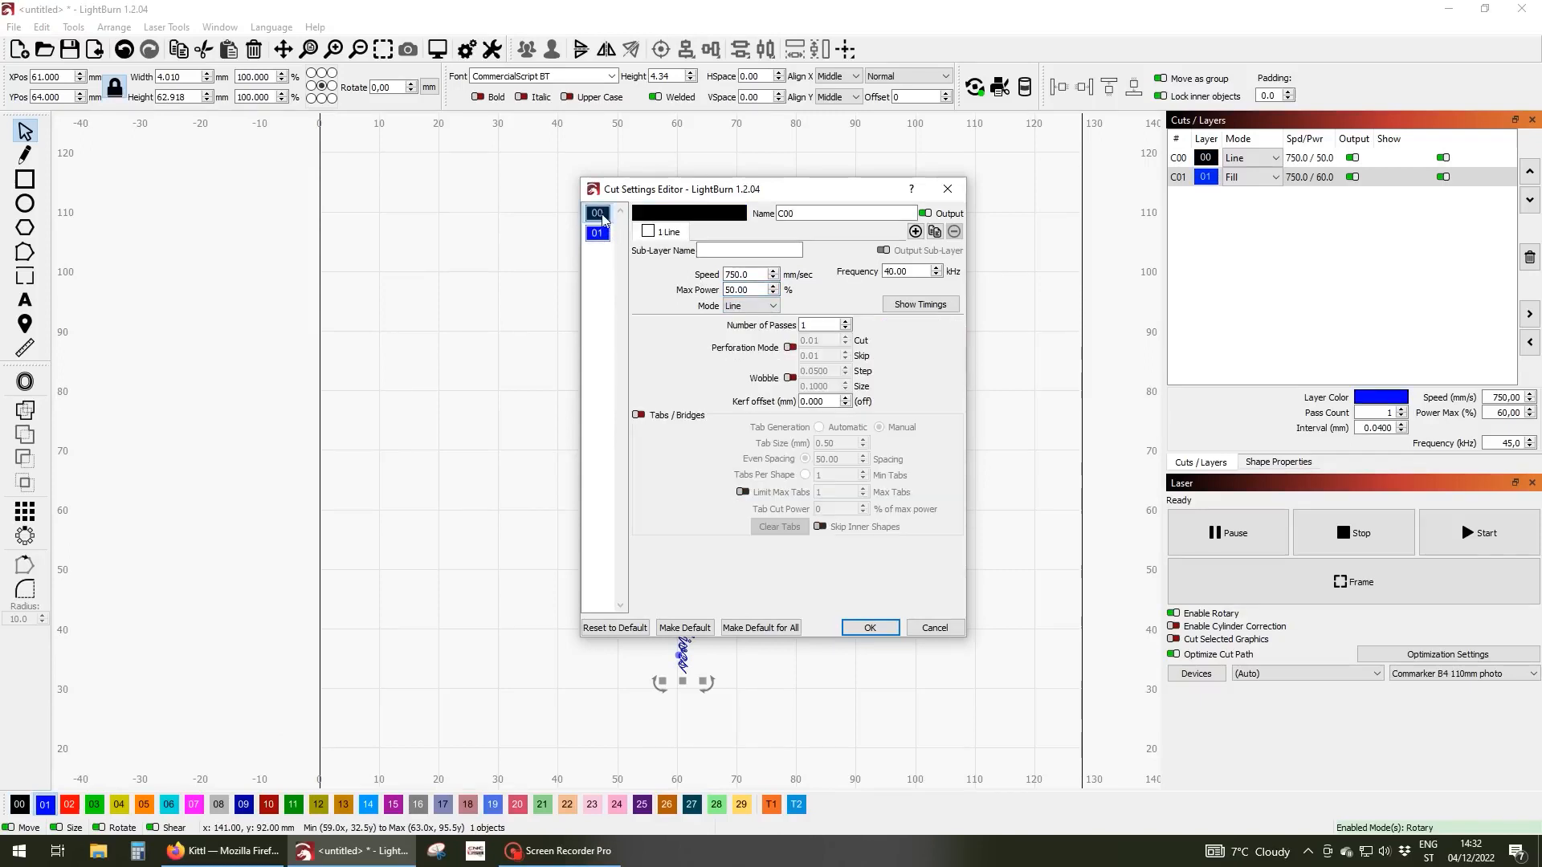